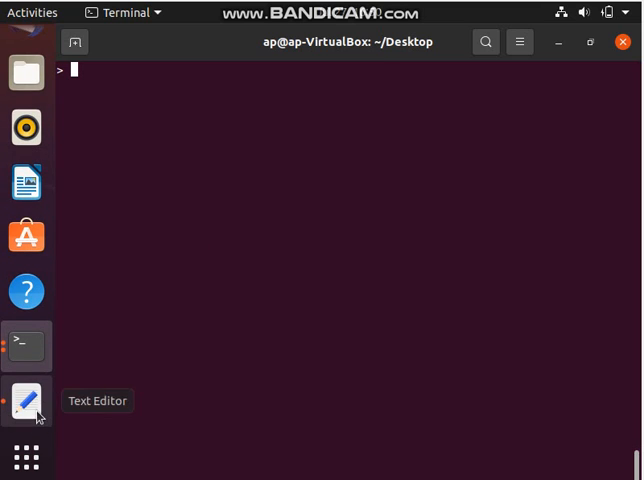
Step: Review the notes comparing SQL Select/Where with MongoDB and clear their highlight
{"action": "left_click", "coordinate": [26, 400]}
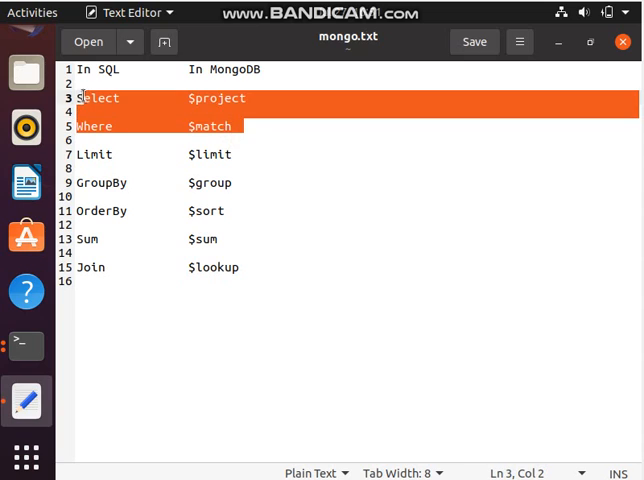
{"action": "left_click", "coordinate": [162, 120]}
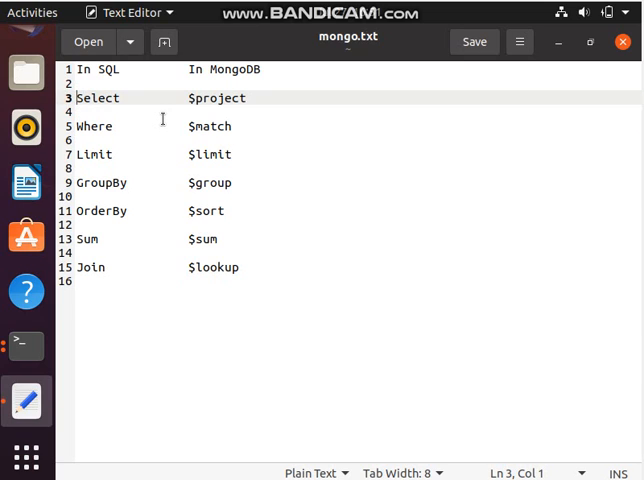
{"action": "mouse_move", "coordinate": [224, 98]}
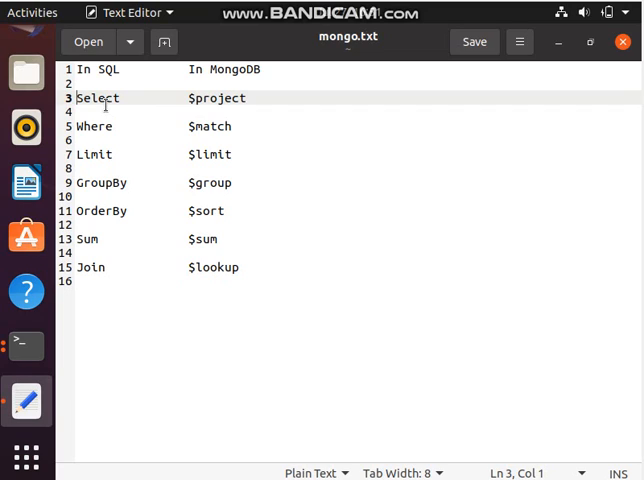
{"action": "mouse_move", "coordinate": [170, 158]}
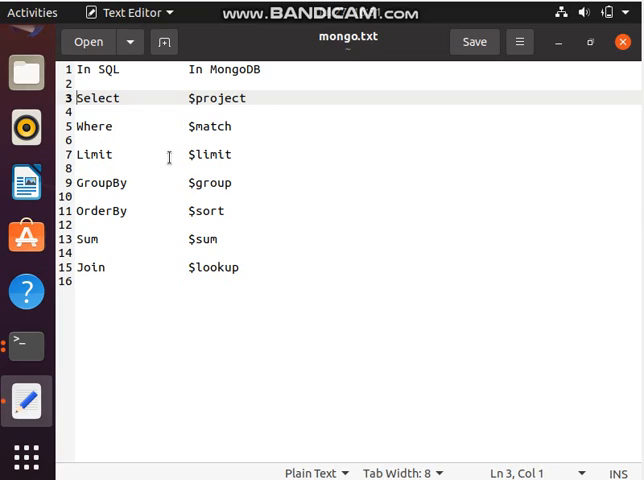
{"action": "mouse_move", "coordinate": [228, 188]}
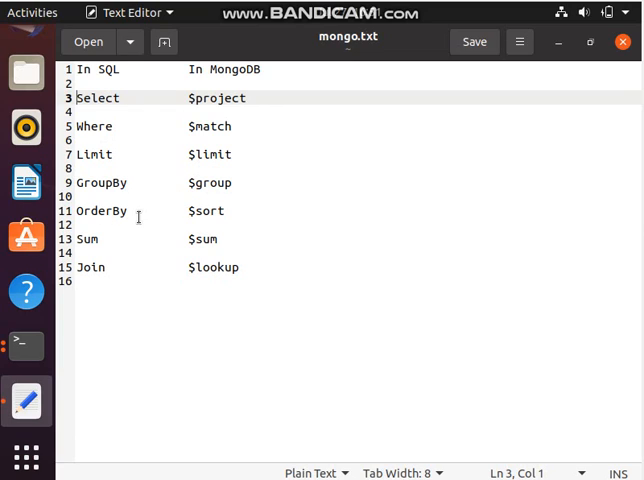
{"action": "mouse_move", "coordinate": [112, 240]}
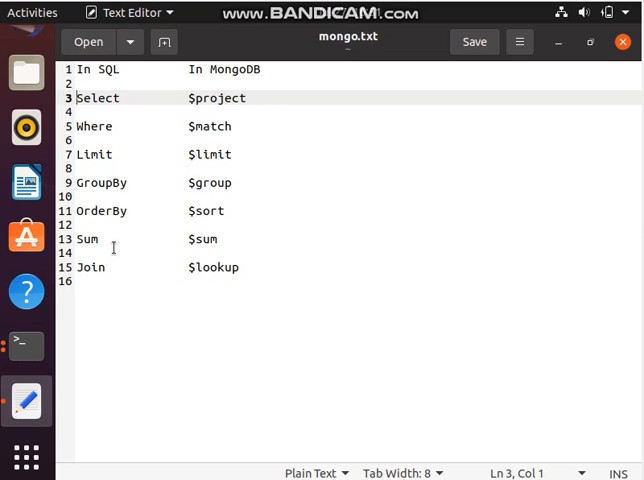
{"action": "mouse_move", "coordinate": [284, 188]}
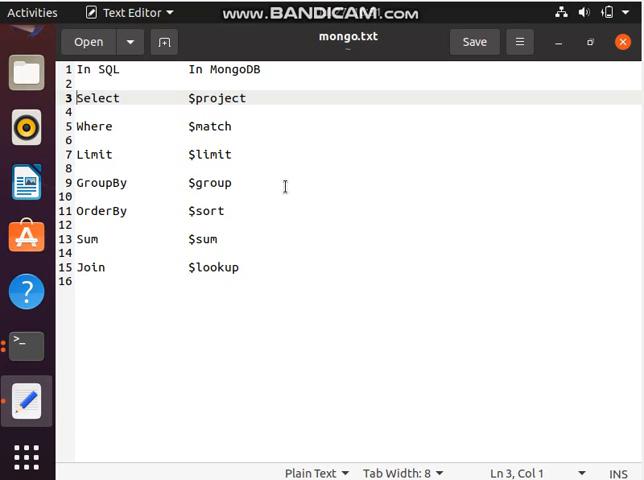
{"action": "mouse_move", "coordinate": [50, 316]}
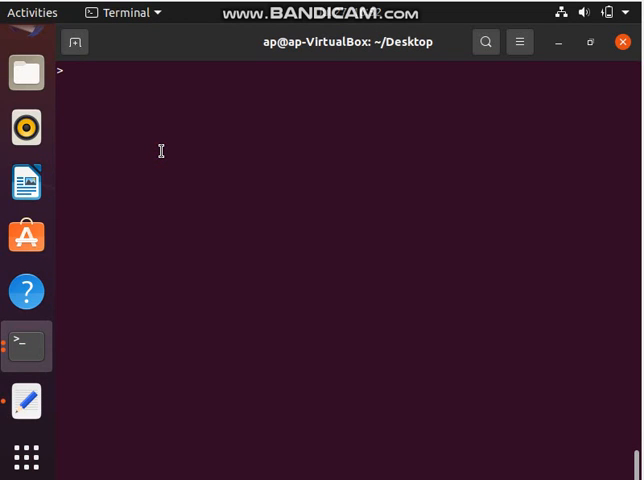
Step: Confirm the current database is test, then list every document with db.Student.find()
{"action": "type", "text": "db"}
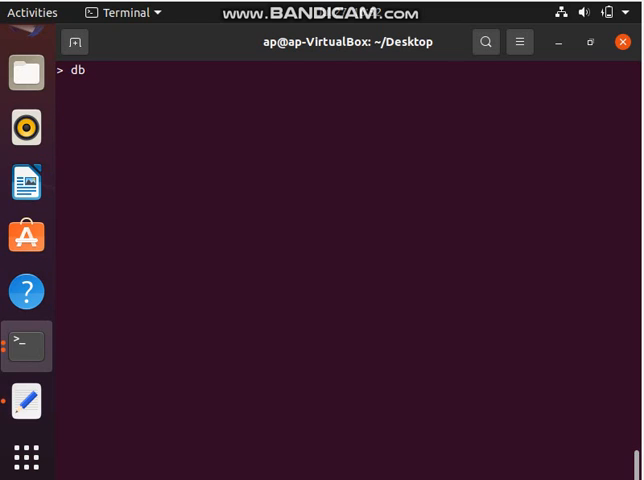
{"action": "key", "text": "Return"}
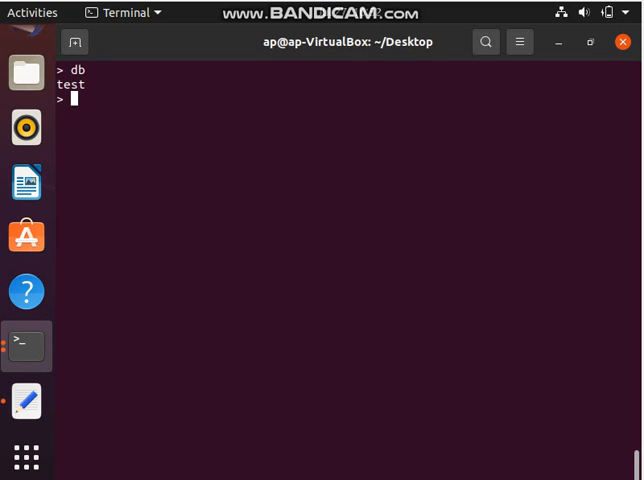
{"action": "type", "text": "db"}
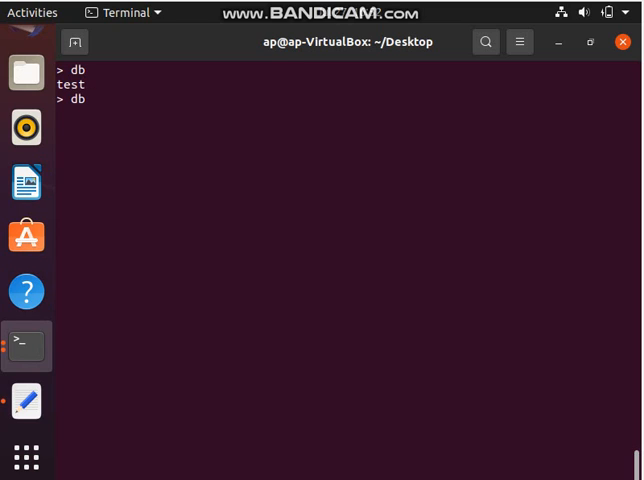
{"action": "type", "text": ".St"}
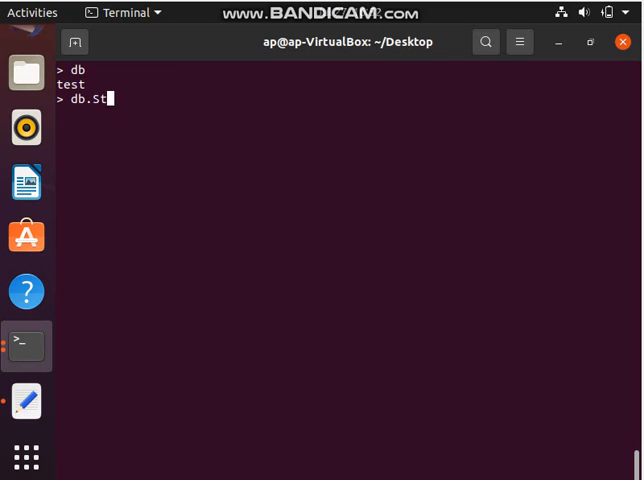
{"action": "type", "text": "uden"}
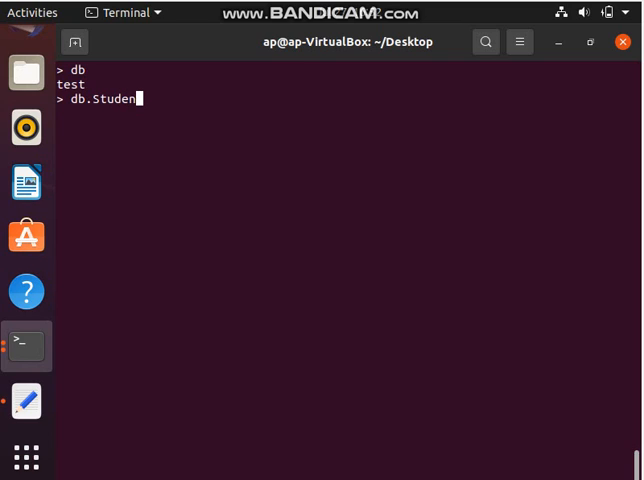
{"action": "type", "text": ".fi"}
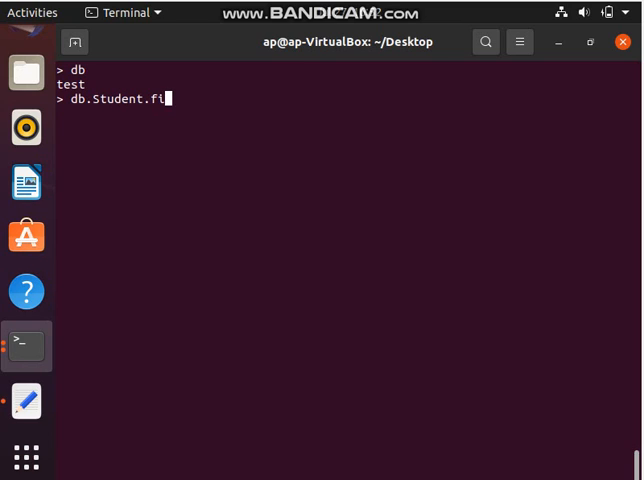
{"action": "type", "text": "nd()"}
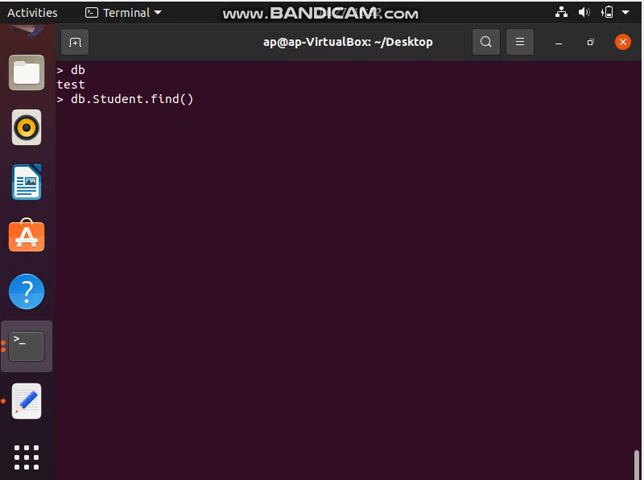
{"action": "key", "text": "Return"}
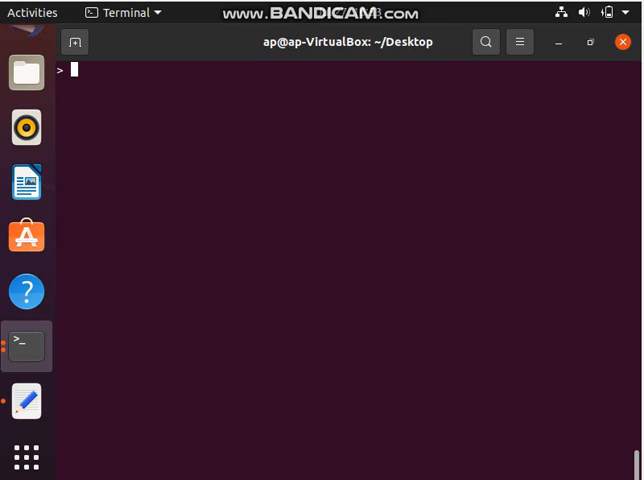
Step: Begin db.Student.aggregate with a "$match" stage opened on the first line
{"action": "type", "text": "db"}
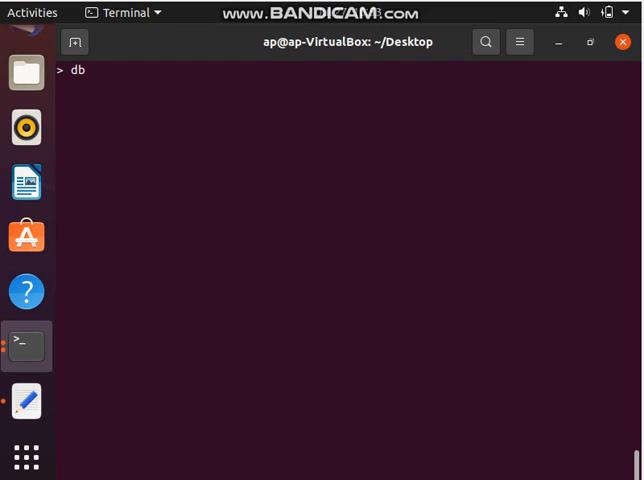
{"action": "type", "text": "."}
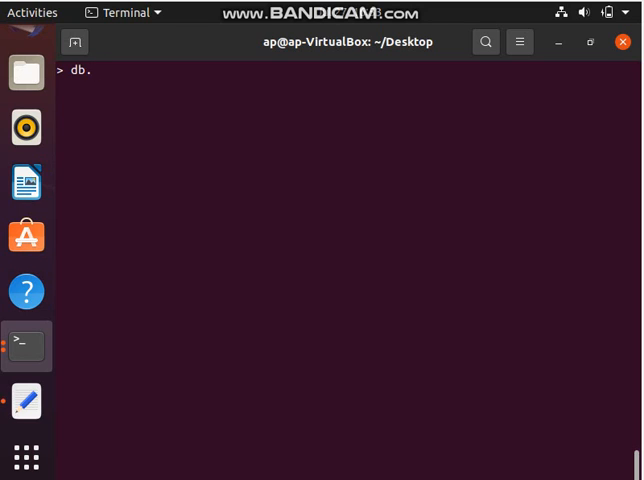
{"action": "type", "text": "Studen"}
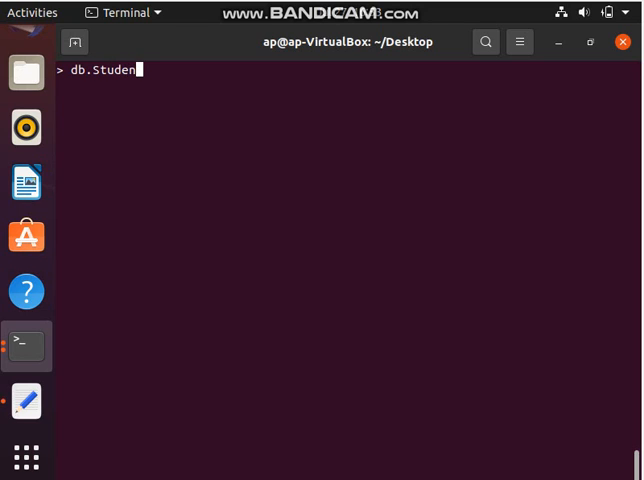
{"action": "type", "text": "t."}
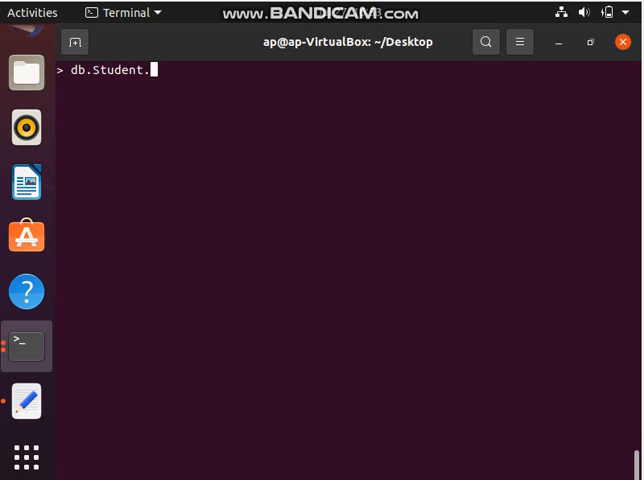
{"action": "type", "text": "aggregate("}
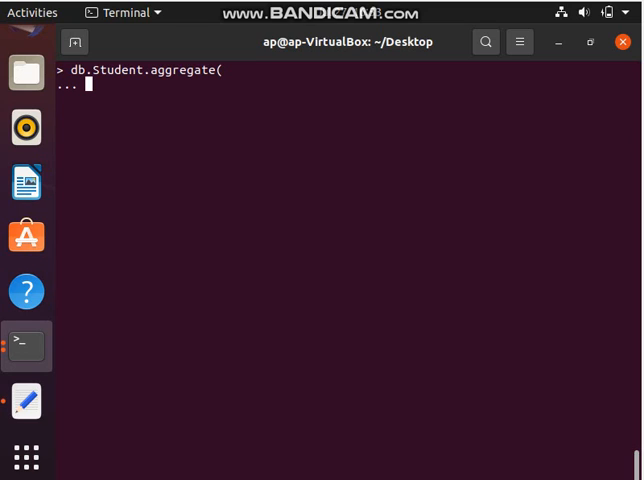
{"action": "type", "text": "["}
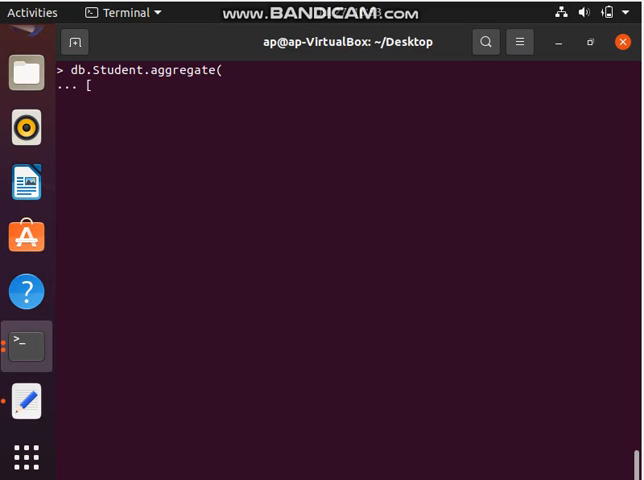
{"action": "type", "text": "{"}
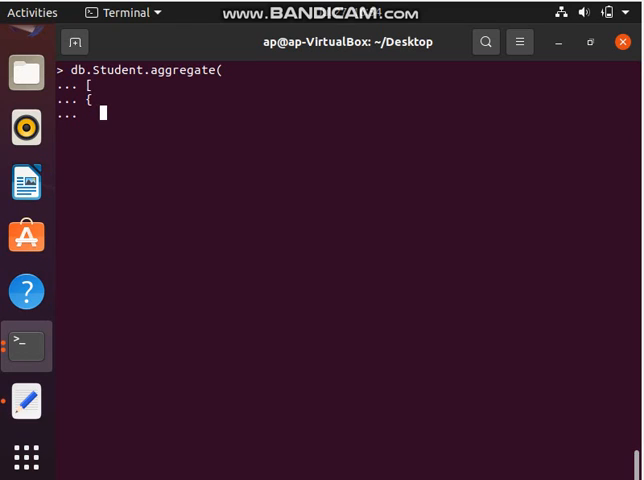
{"action": "type", "text": "\"$"}
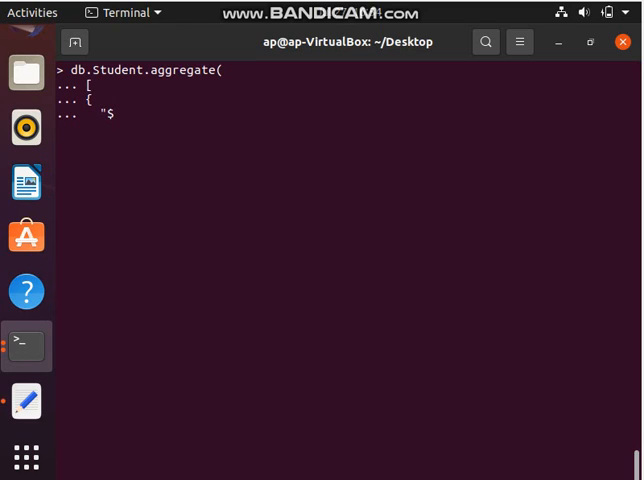
{"action": "type", "text": "match"}
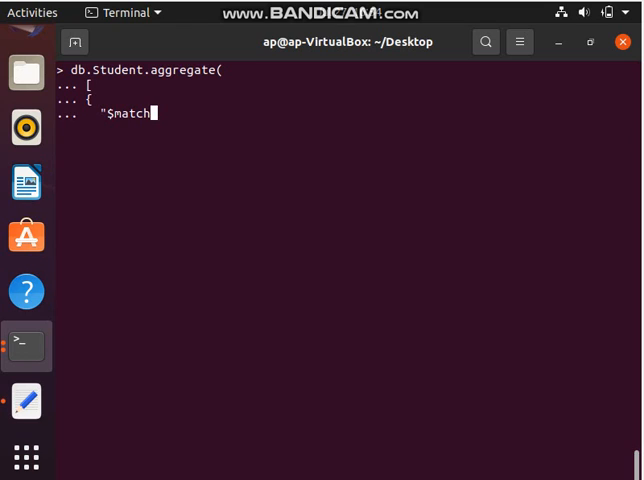
{"action": "type", "text": "\":"}
{"action": "type", "text": "{"}
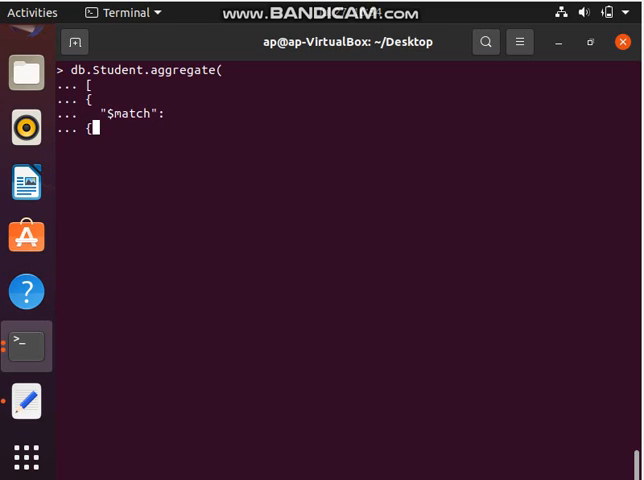
{"action": "key", "text": "Return"}
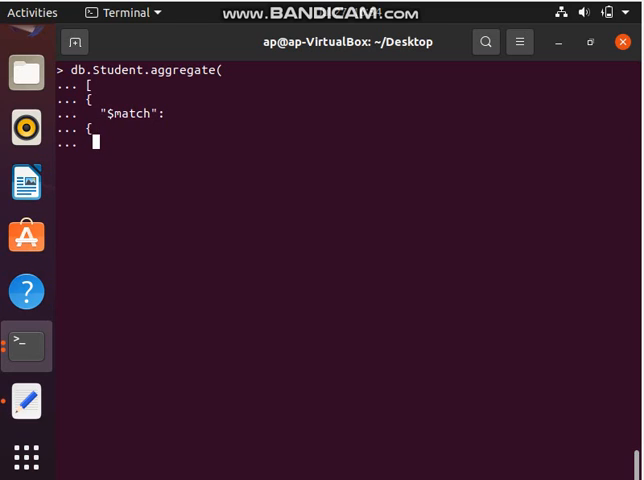
Step: Complete the match on "Section":"A" and run it, returning Vijay, Gaurav and Ajay
{"action": "type", "text": "\""}
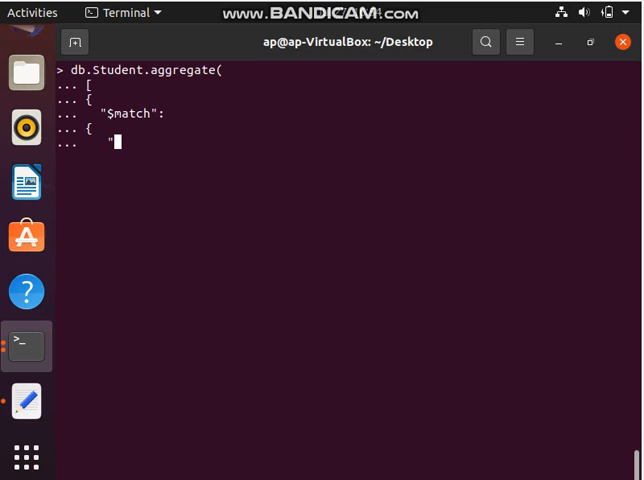
{"action": "type", "text": "Section"}
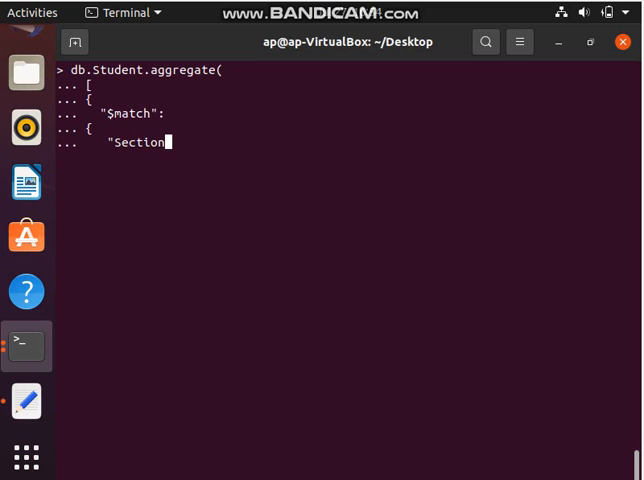
{"action": "type", "text": ":"}
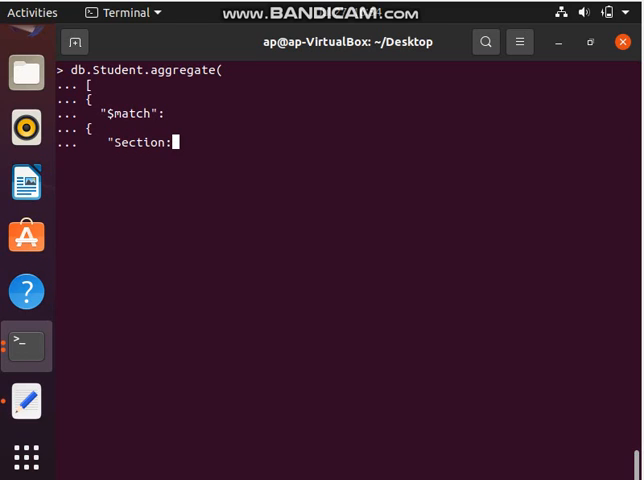
{"action": "key", "text": "BackSpace"}
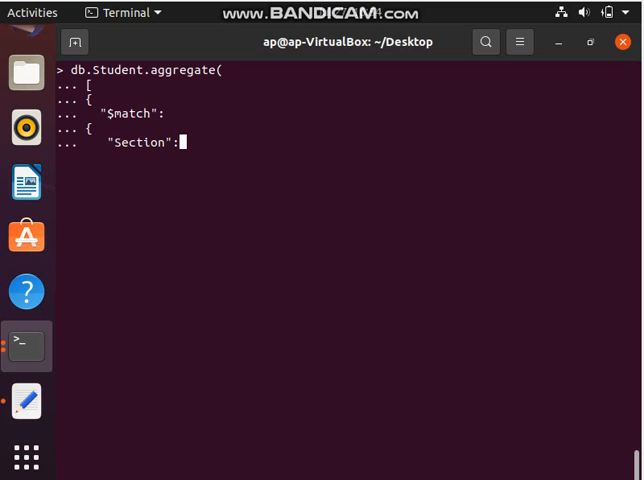
{"action": "type", "text": "\"A\""}
{"action": "type", "text": "}"}
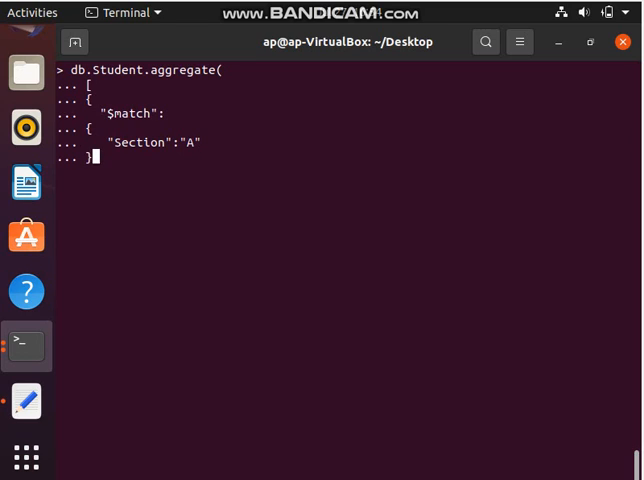
{"action": "key", "text": "Return"}
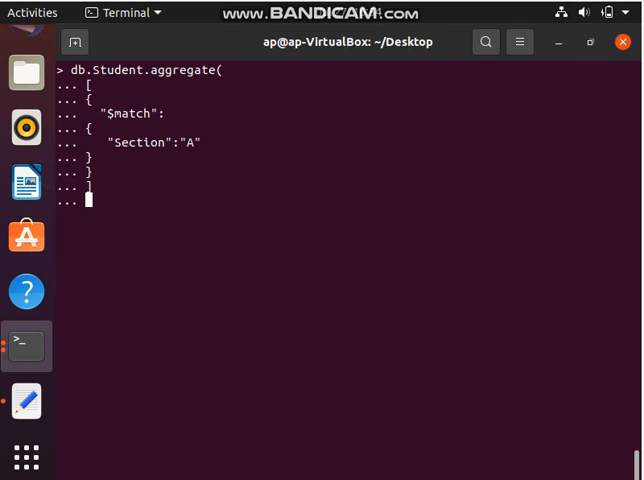
{"action": "key", "text": "Return"}
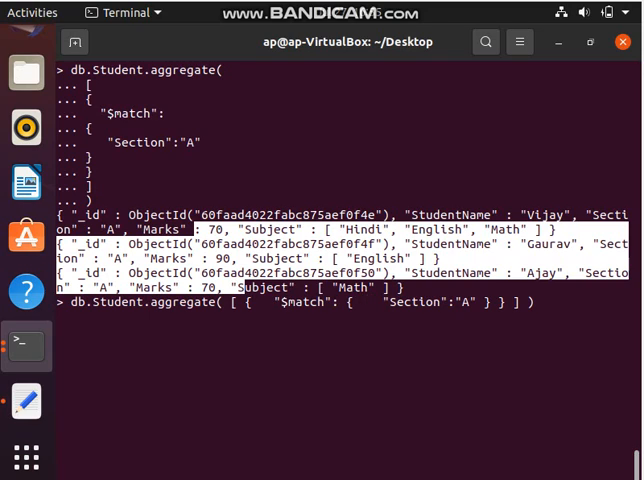
Step: Rewrite the match as $and:[{Section:'A'} for the first condition
{"action": "type", "text": "an"}
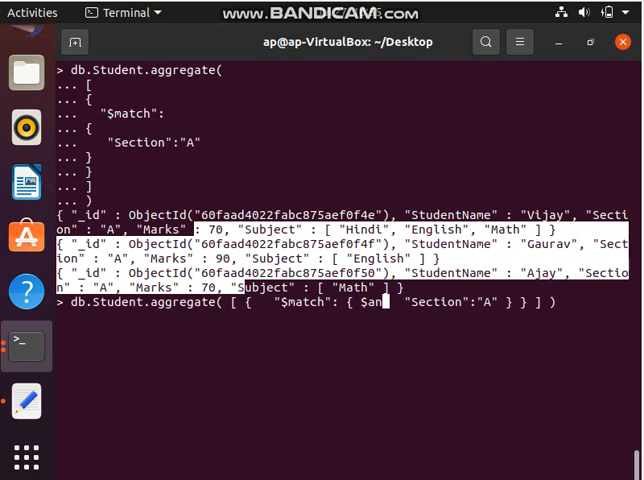
{"action": "type", "text": "d"}
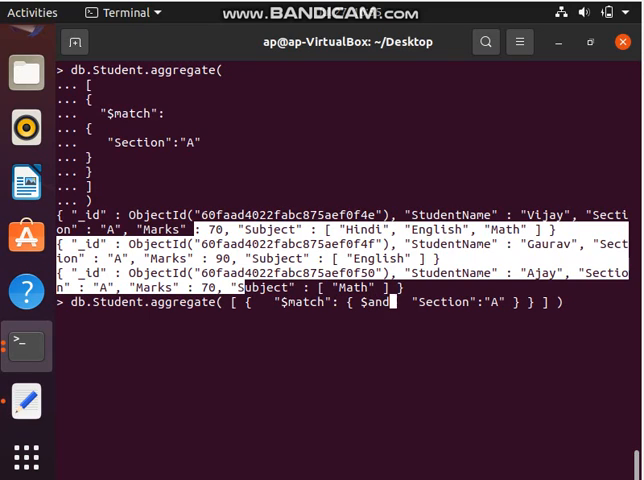
{"action": "type", "text": "["}
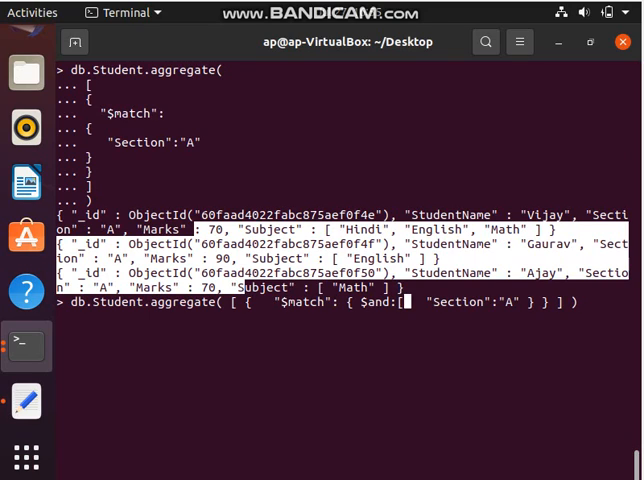
{"action": "type", "text": "[{Sectio"}
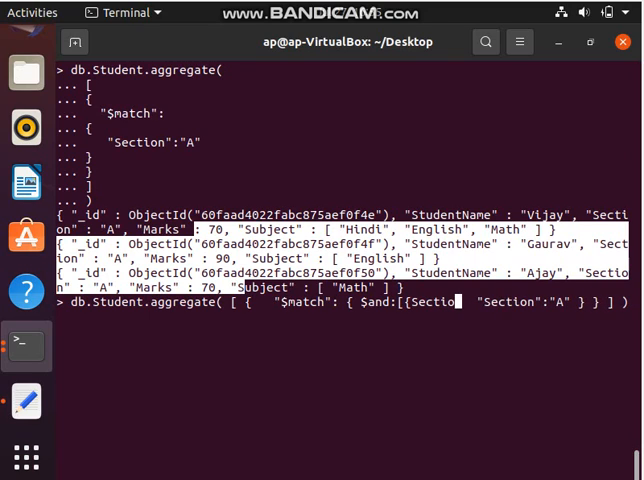
{"action": "type", "text": "n"}
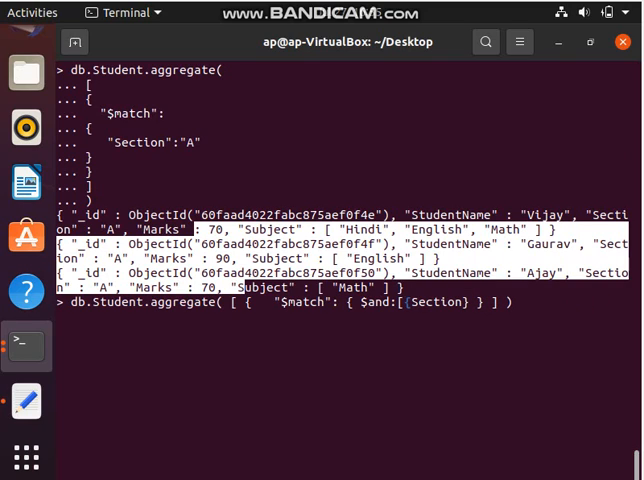
{"action": "type", "text": ":"}
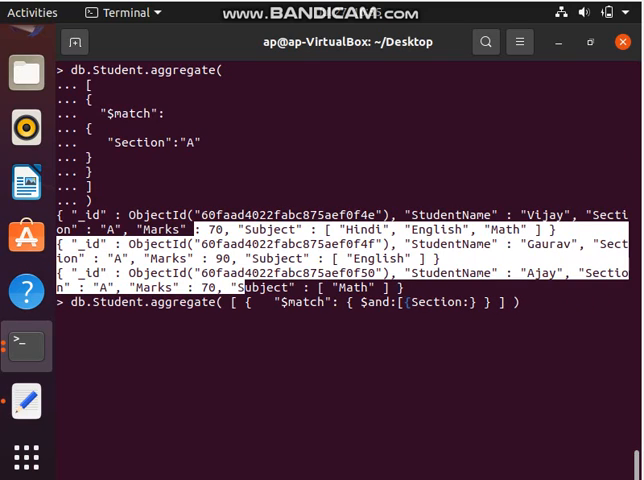
{"action": "type", "text": "'A'},{"}
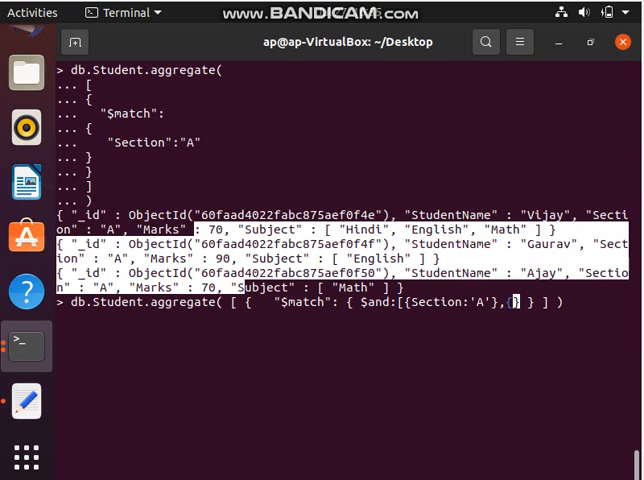
Step: Add the second condition Marks:{"$gt":80}, close the array and submit the query
{"action": "type", "text": "Marks"}
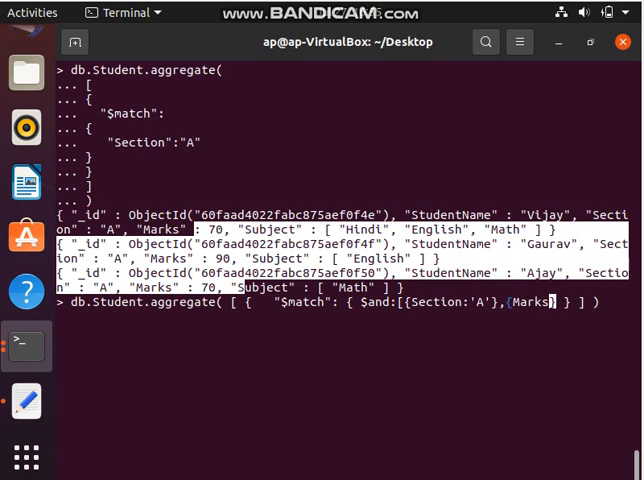
{"action": "type", "text": ":{\""}
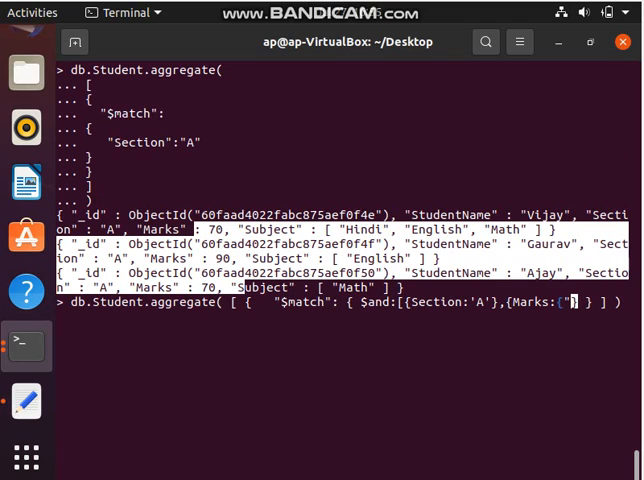
{"action": "type", "text": "S"}
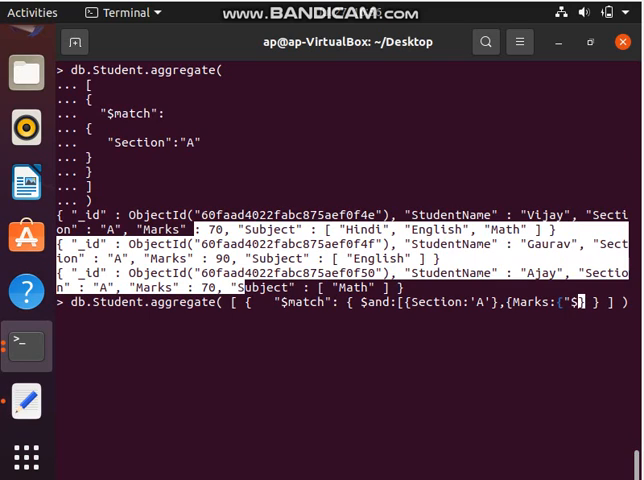
{"action": "type", "text": "$gt\":"}
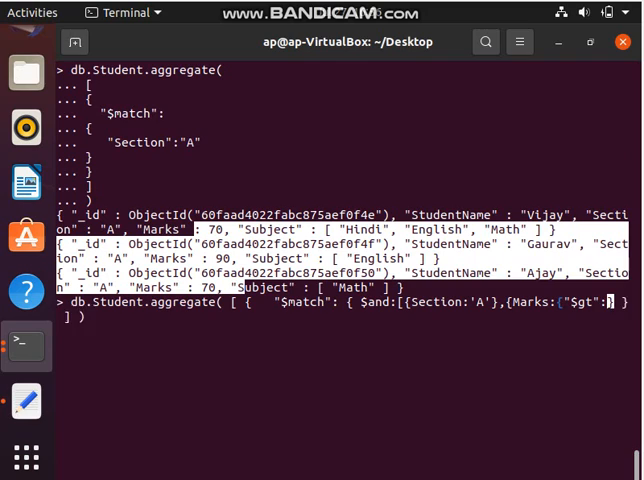
{"action": "type", "text": "80"}
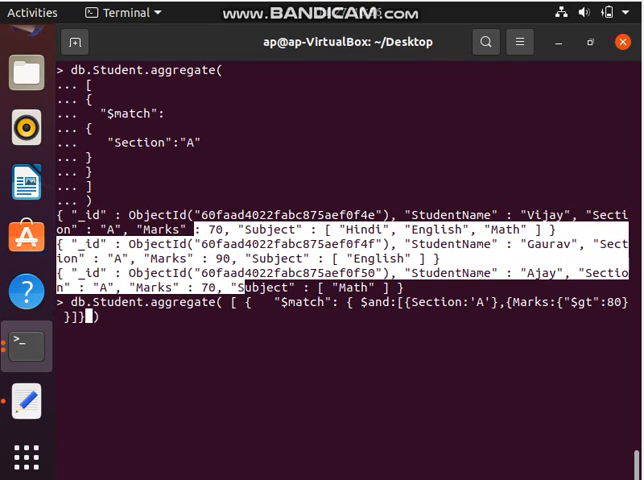
{"action": "type", "text": "]"}
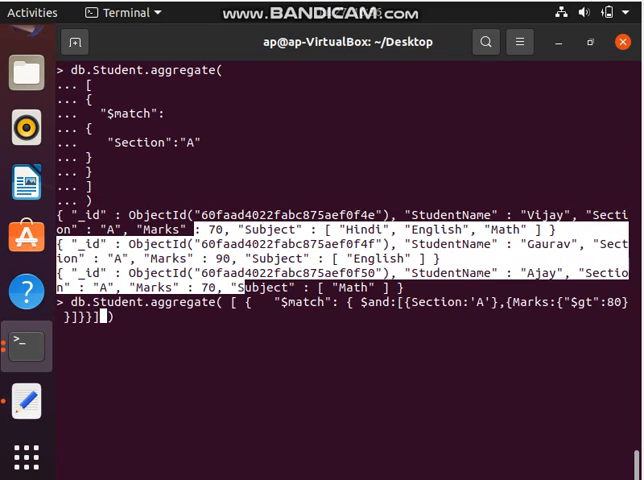
{"action": "key", "text": "Return"}
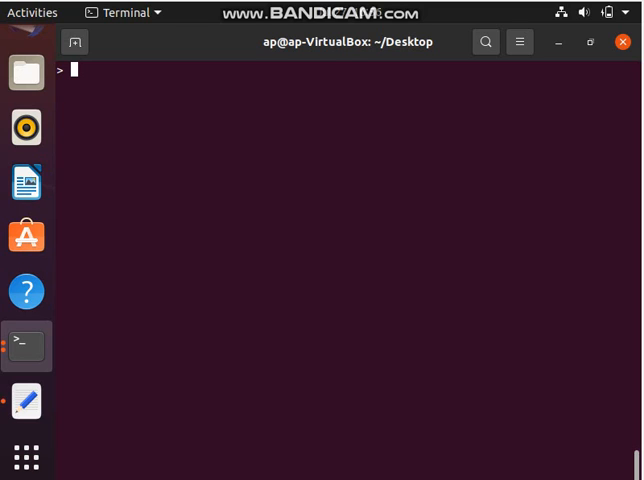
Step: Start a new db.Student.aggregate pipeline with a "$project" stage opened
{"action": "type", "text": "db."}
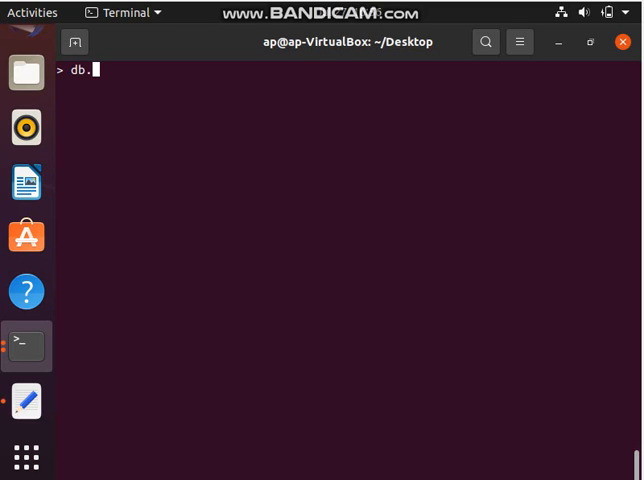
{"action": "type", "text": "Student"}
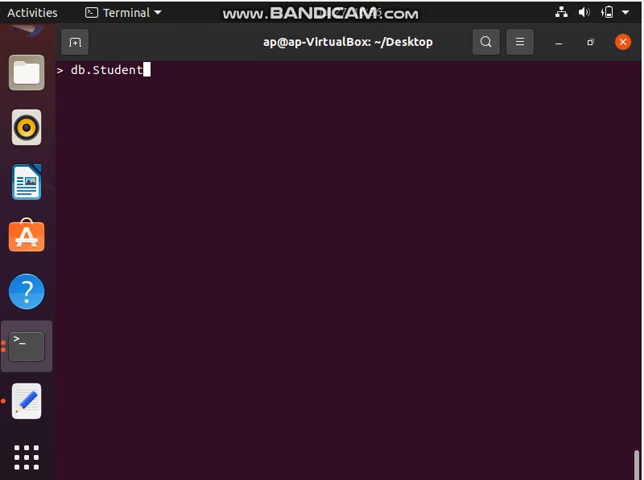
{"action": "type", "text": ".a"}
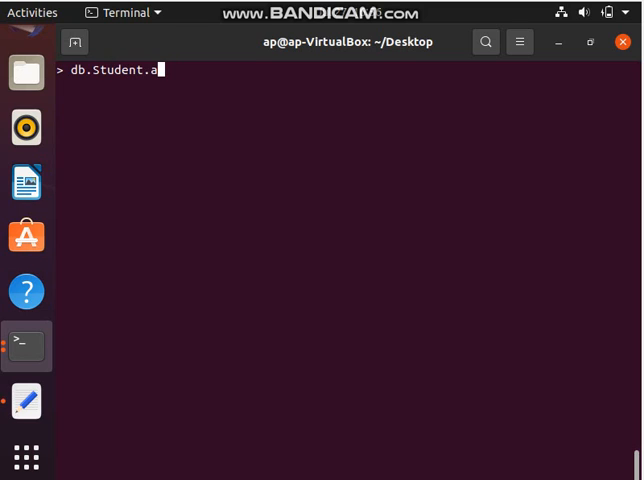
{"action": "type", "text": "ggr"}
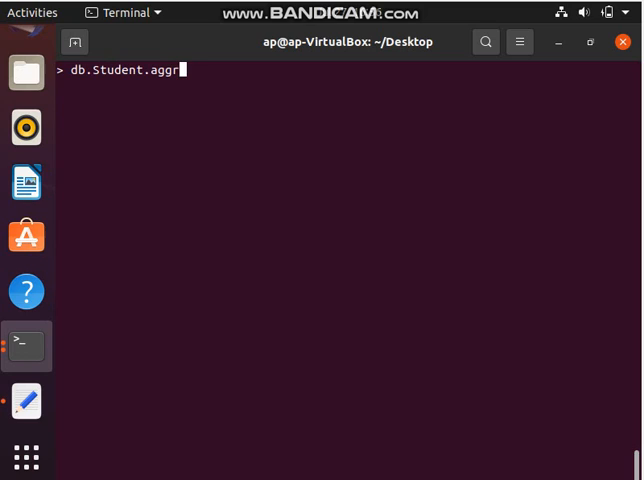
{"action": "type", "text": "e"}
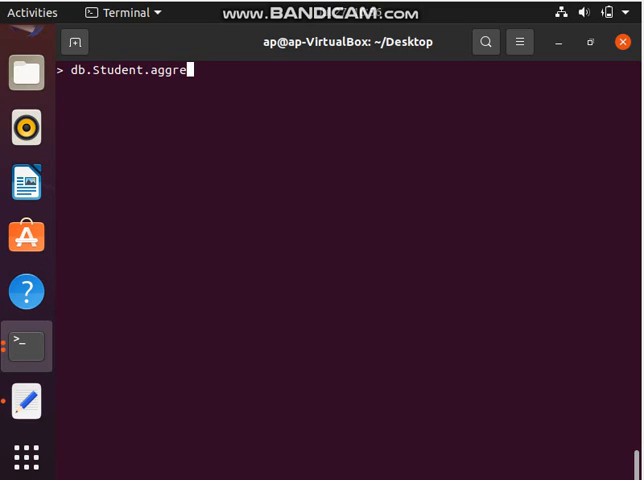
{"action": "type", "text": "gate"}
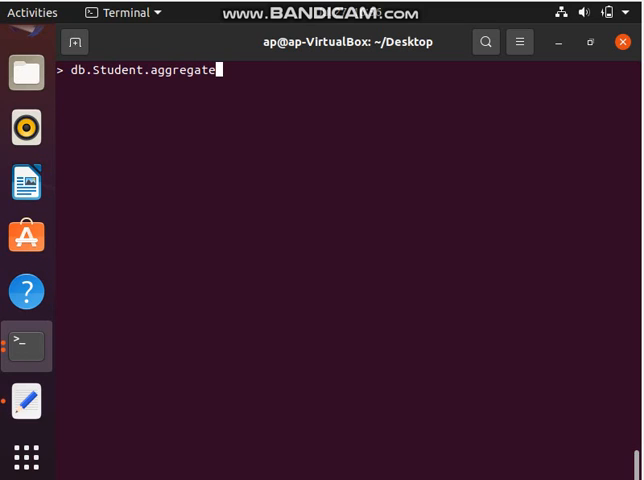
{"action": "type", "text": "("}
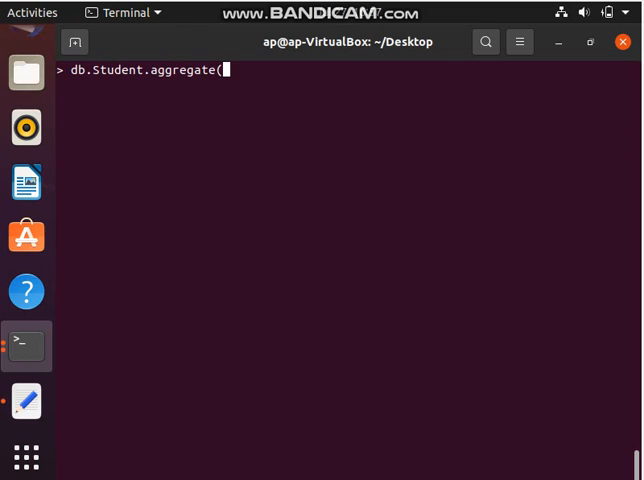
{"action": "key", "text": "Return"}
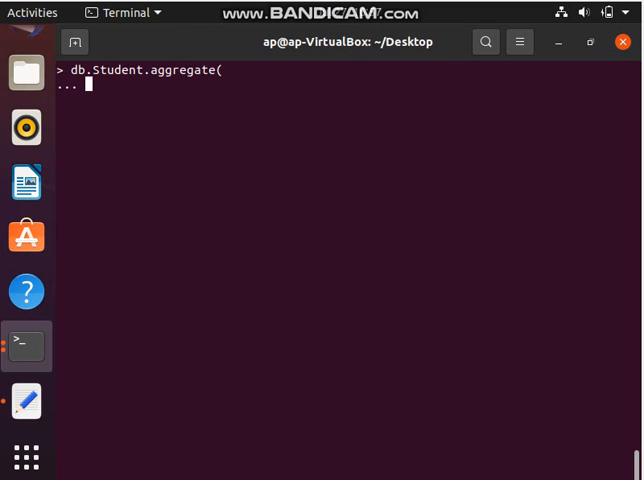
{"action": "type", "text": "["}
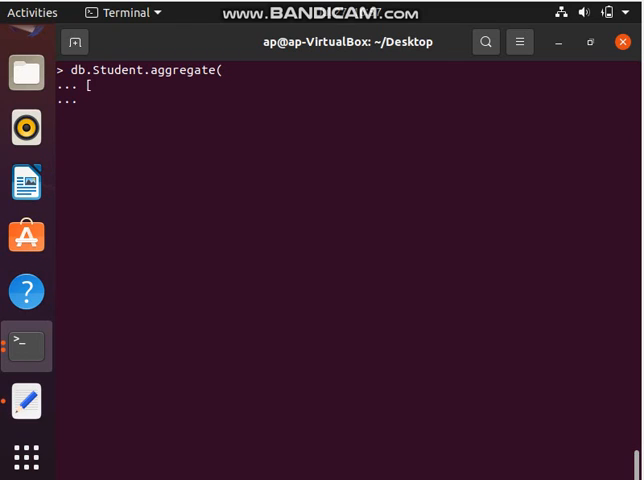
{"action": "type", "text": "{"}
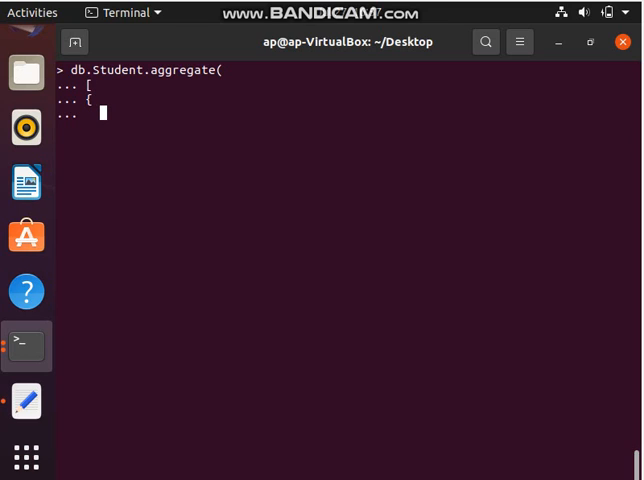
{"action": "type", "text": "\""}
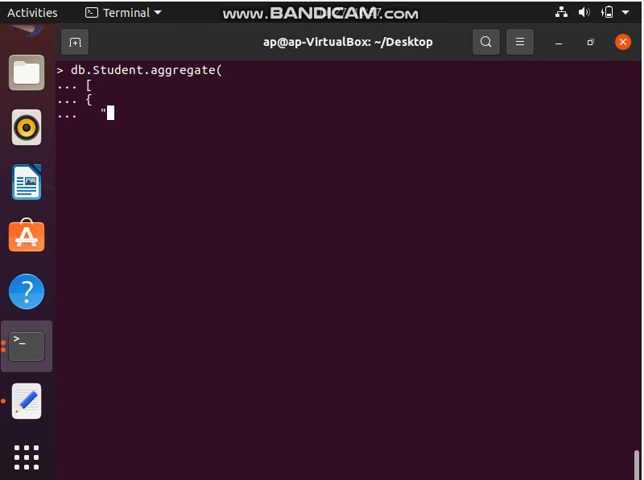
{"action": "type", "text": "\"$pro"}
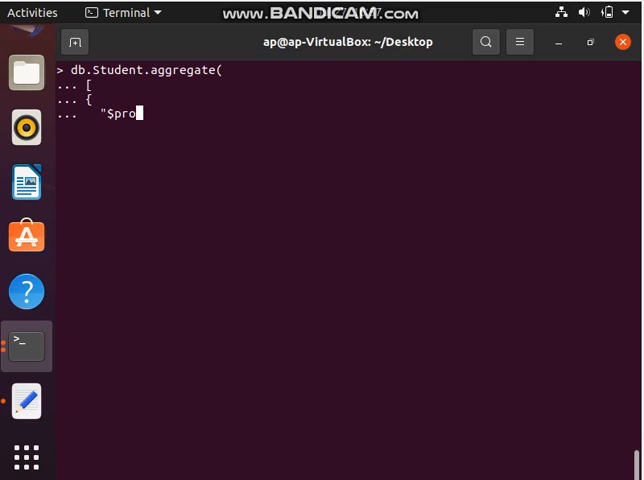
{"action": "type", "text": "ject"}
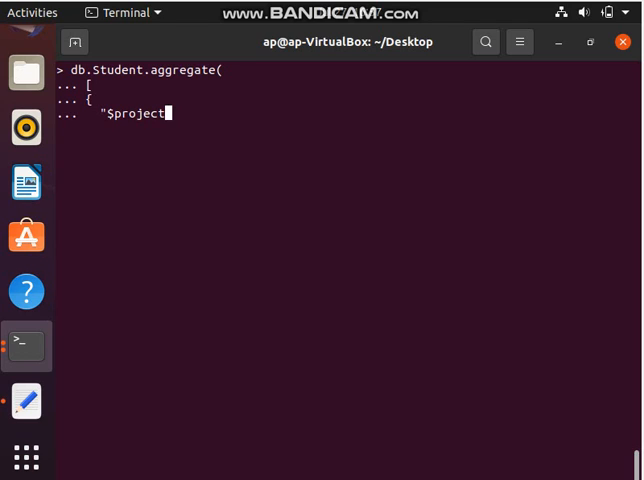
{"action": "type", "text": "\":"}
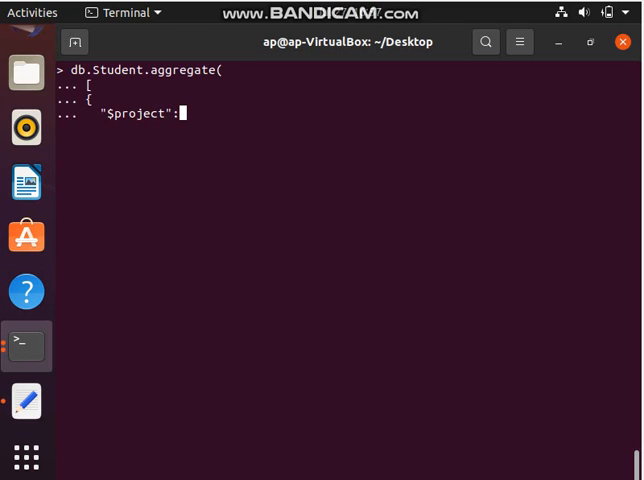
{"action": "type", "text": "{Studen"}
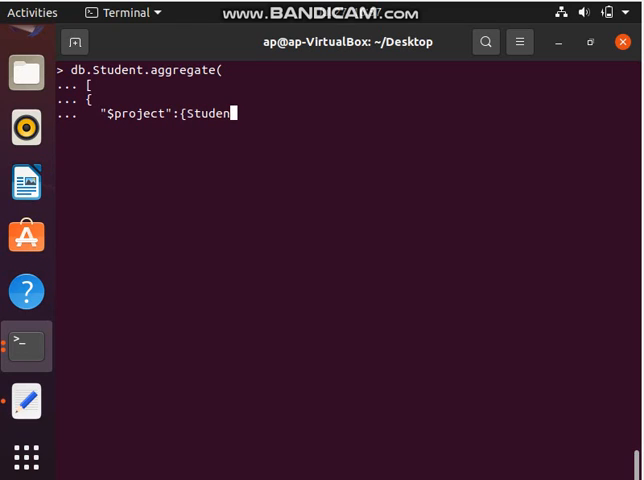
Step: Project StudentName:1, Section:1, Marks:1, close the pipeline and run it for all students
{"action": "type", "text": "N"}
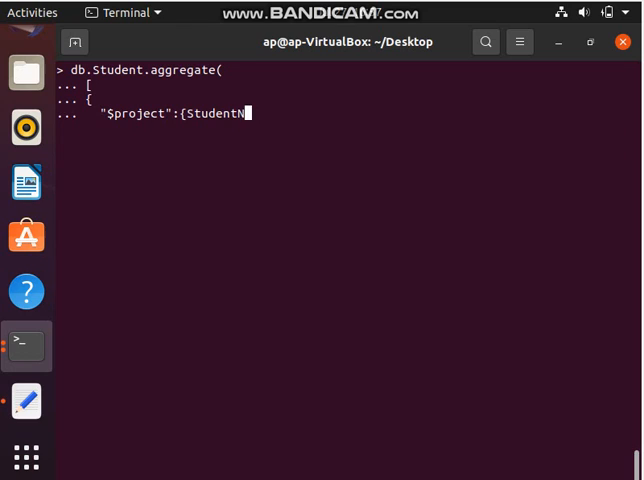
{"action": "type", "text": "ame:"}
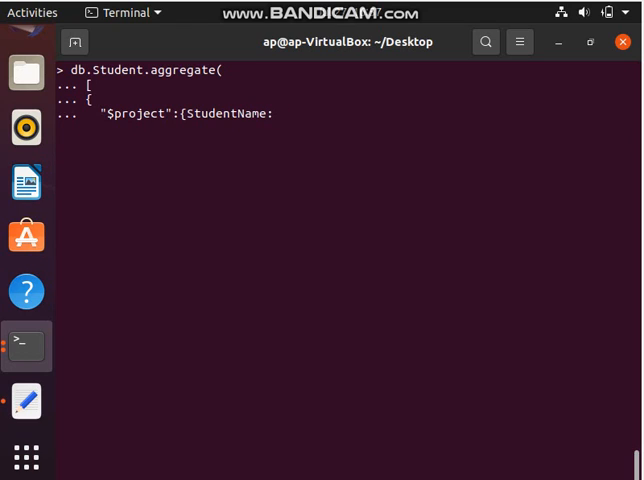
{"action": "type", "text": "1,S"}
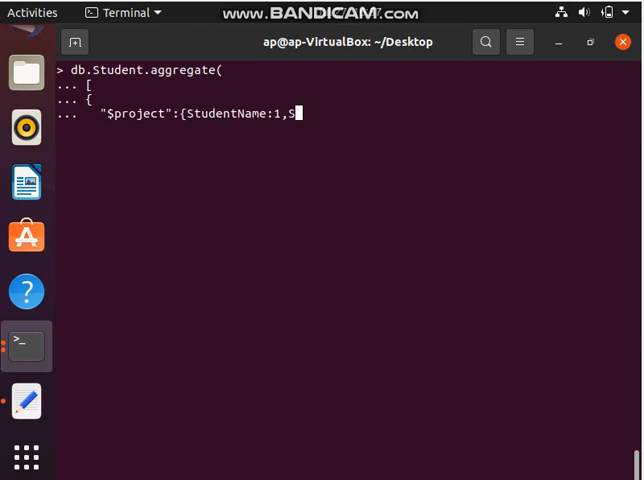
{"action": "type", "text": "ection"}
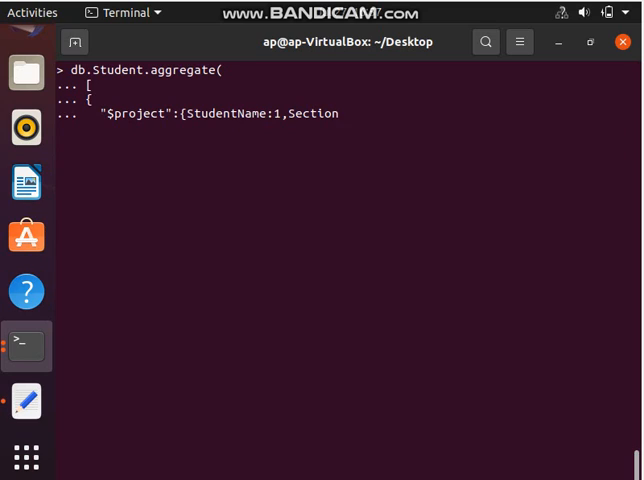
{"action": "type", "text": ":1"}
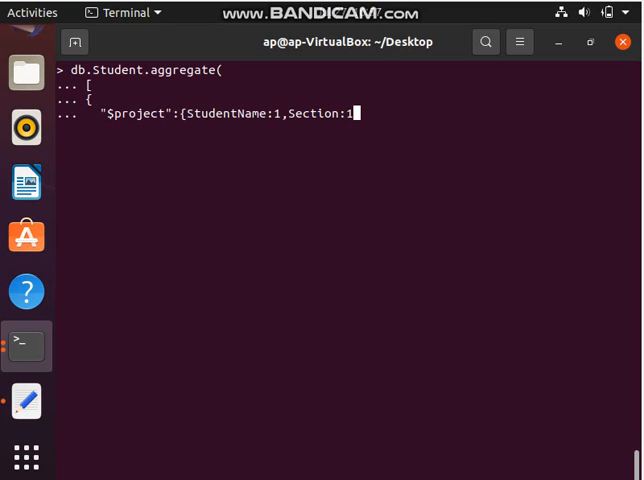
{"action": "type", "text": ",Marks"}
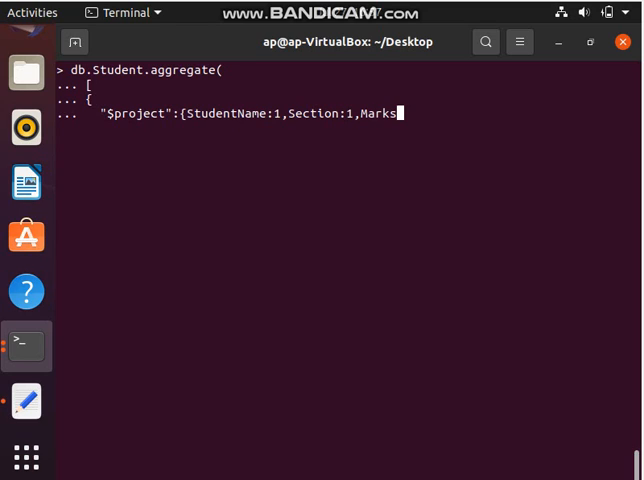
{"action": "type", "text": ":"}
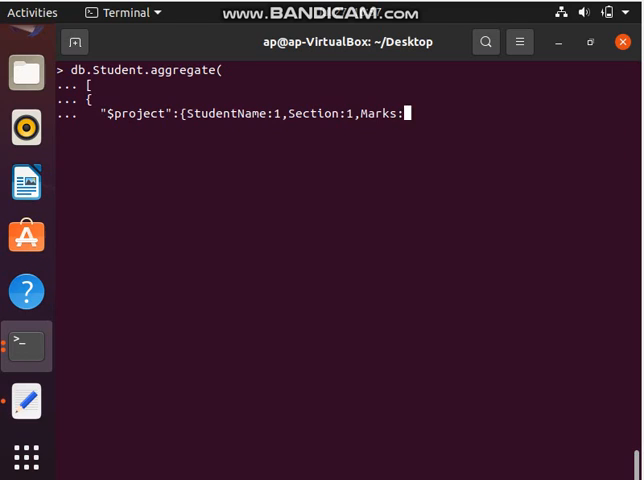
{"action": "type", "text": "1"}
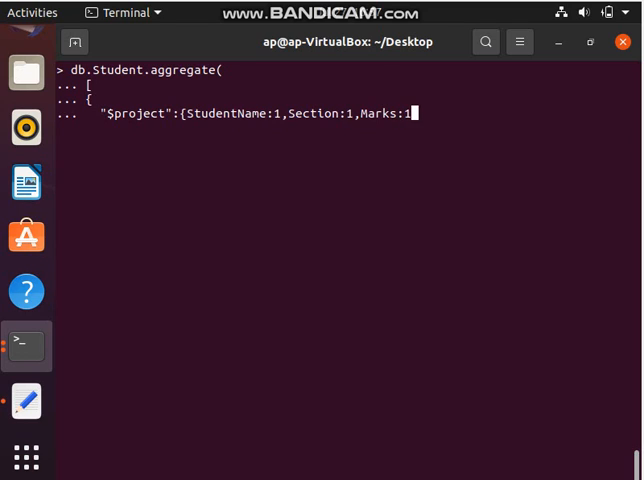
{"action": "type", "text": "}"}
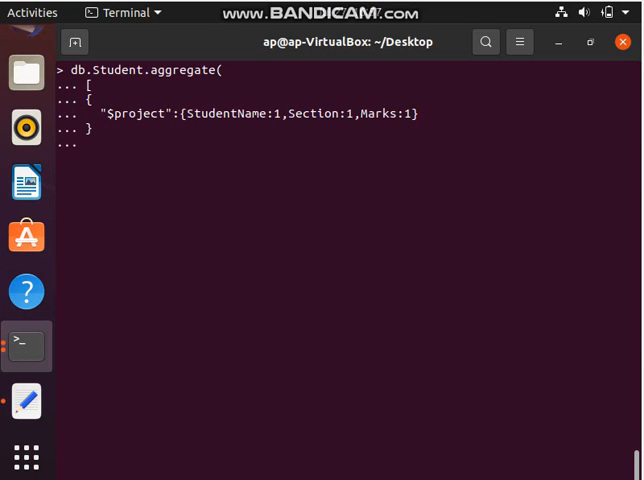
{"action": "type", "text": "]"}
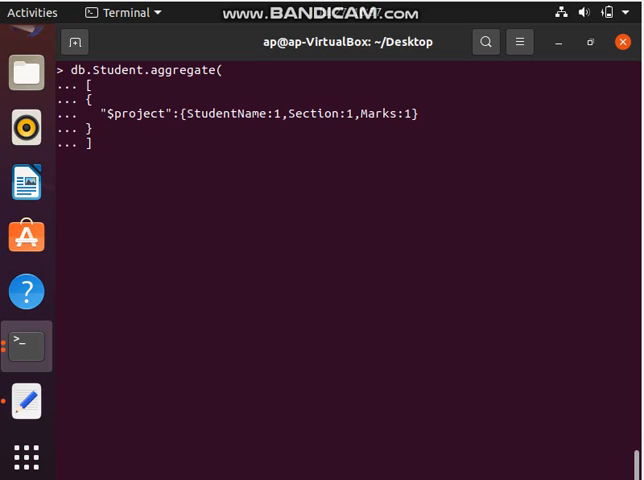
{"action": "key", "text": "Return"}
{"action": "type", "text": ")"}
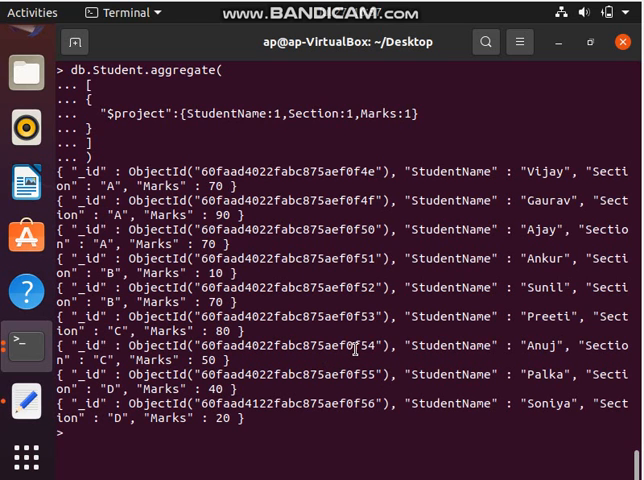
Step: Recall the earlier Section A $match aggregate command at the prompt without running it
{"action": "double_click", "coordinate": [450, 172]}
{"action": "type", "text": "db.Student.aggregate( [ {   \"$match\": {    \"Section\":\"A\" } }] "}
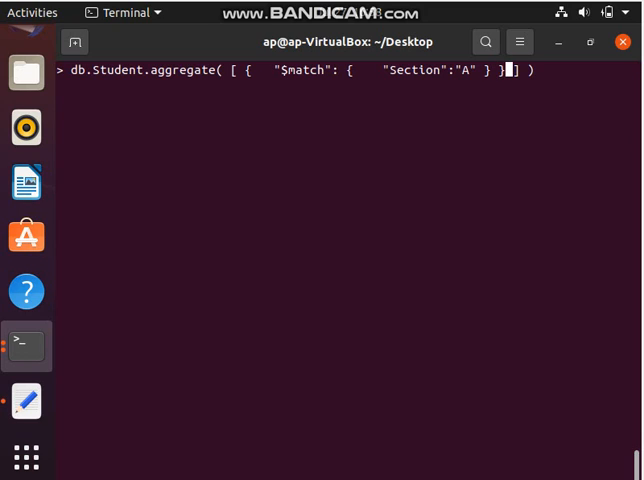
Step: Append a second "$project" stage after the match, starting with StudentName:1
{"action": "type", "text": ","}
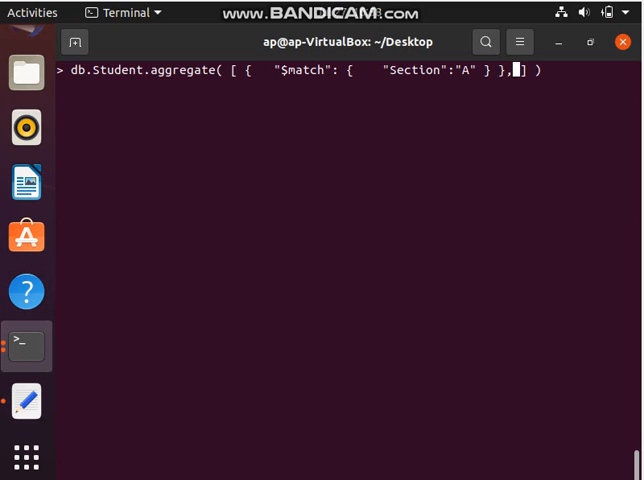
{"action": "type", "text": "{ \"$"}
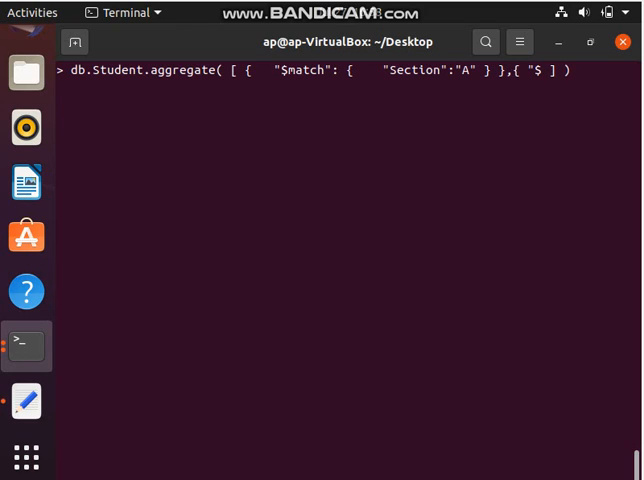
{"action": "type", "text": "project"}
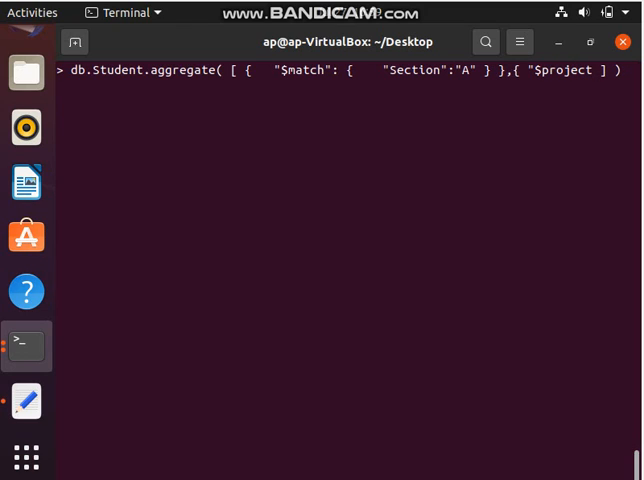
{"action": "type", "text": "\" : { St"}
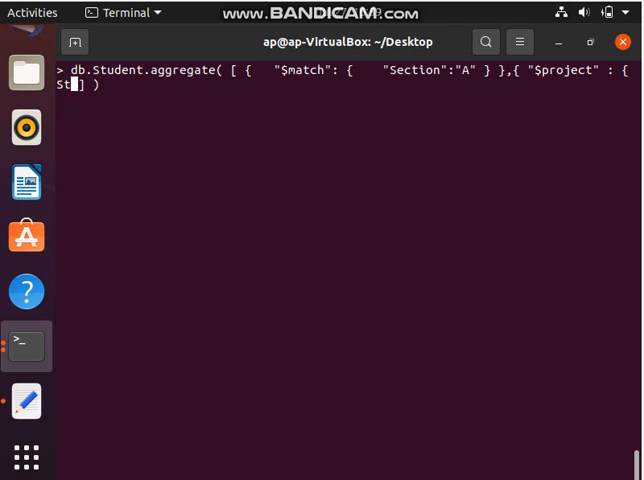
{"action": "type", "text": "udentN"}
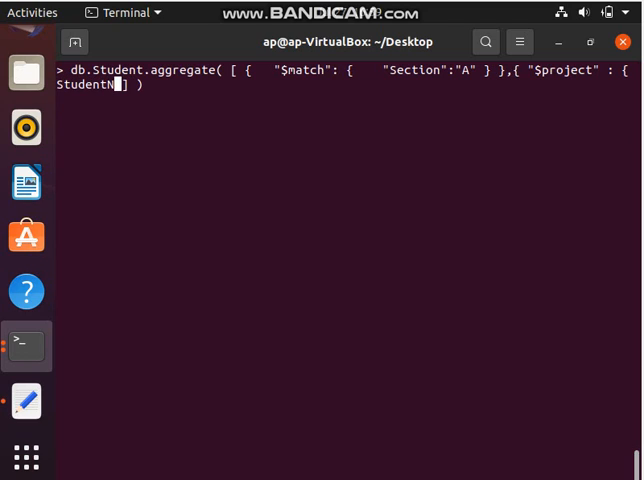
{"action": "type", "text": "ame:1"}
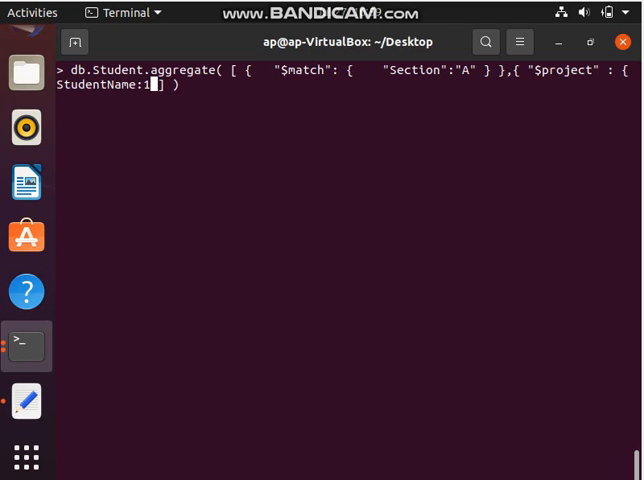
Step: Finish the projection with Section:1 and Marks:1 and run the combined pipeline, returning Vijay, Gaurav and Ajay
{"action": "type", "text": ",S"}
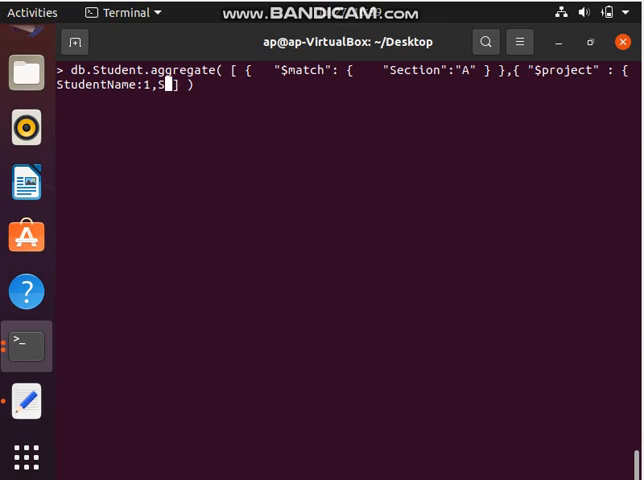
{"action": "type", "text": "ec"}
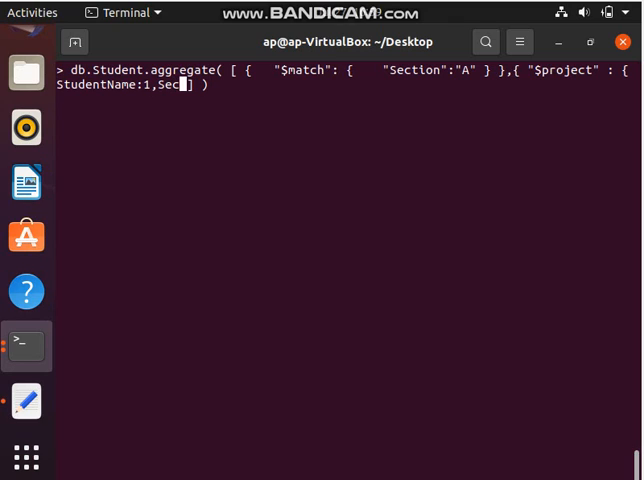
{"action": "type", "text": "tion:"}
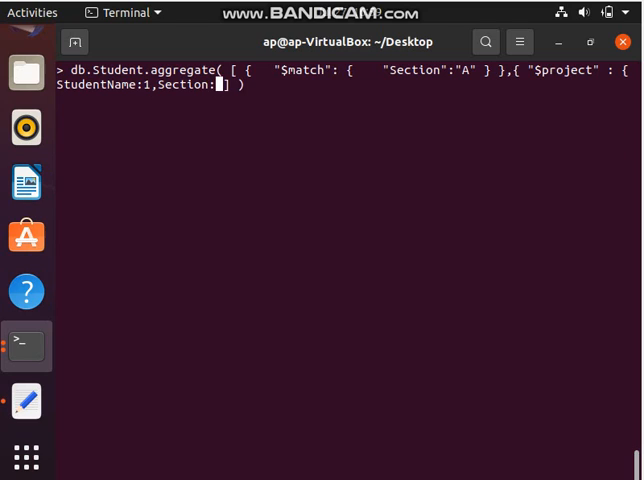
{"action": "type", "text": "1"}
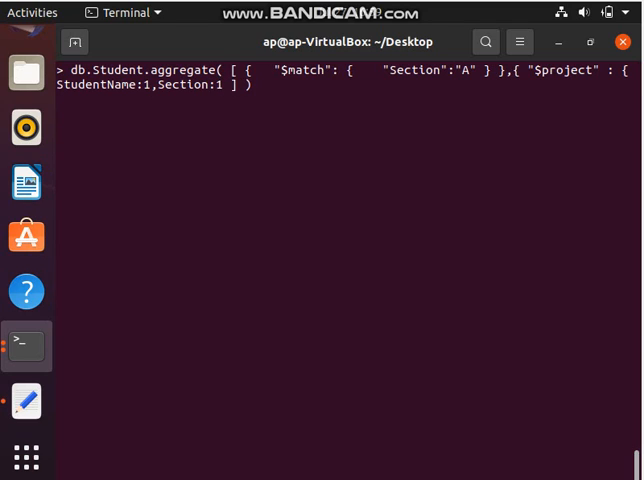
{"action": "type", "text": ",Marks"}
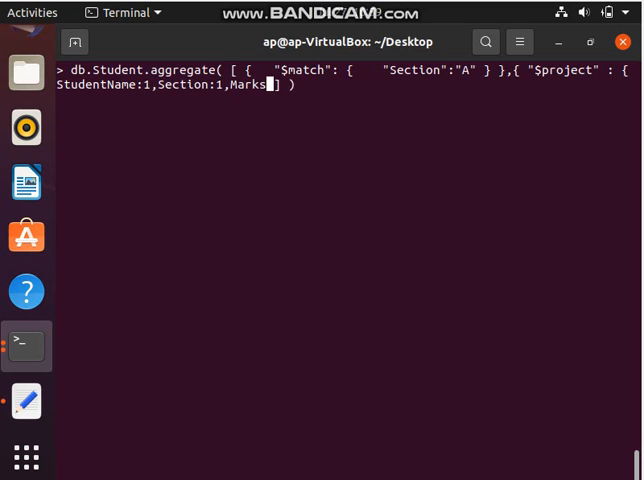
{"action": "type", "text": ":1 ]"}
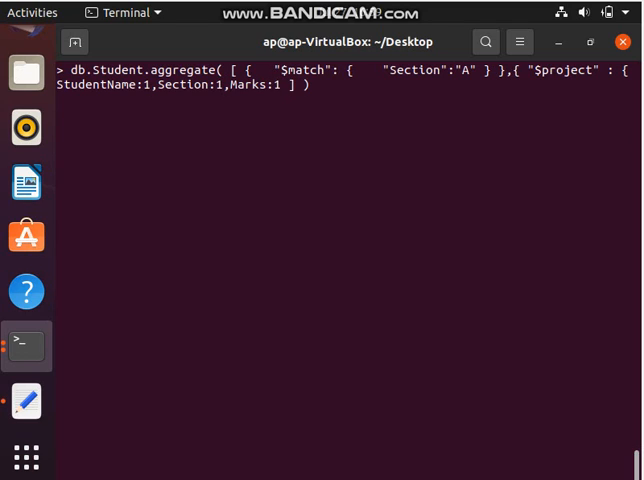
{"action": "type", "text": "}"}
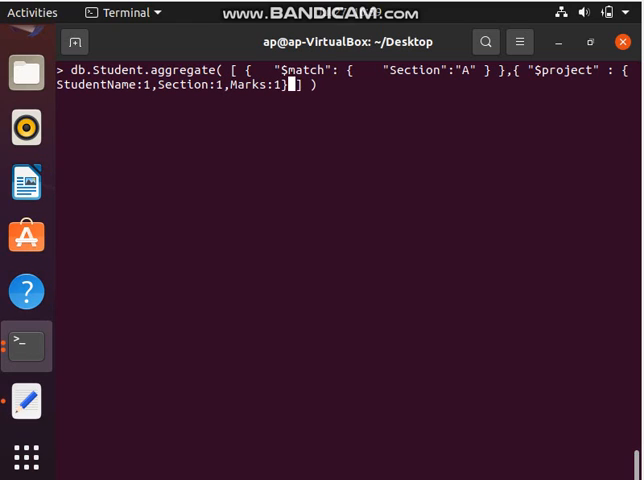
{"action": "type", "text": "}"}
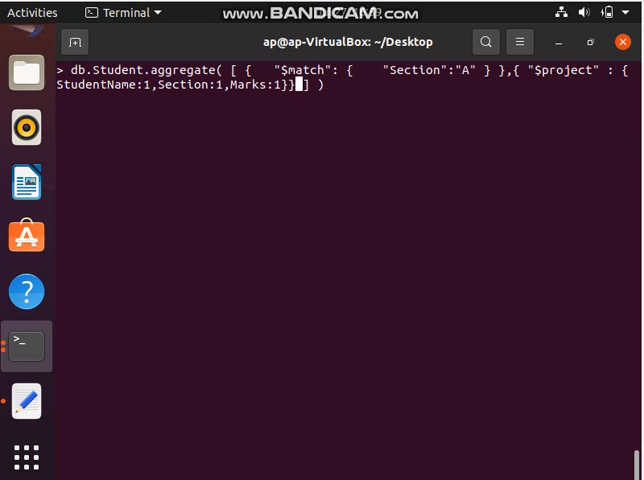
{"action": "key", "text": "Return"}
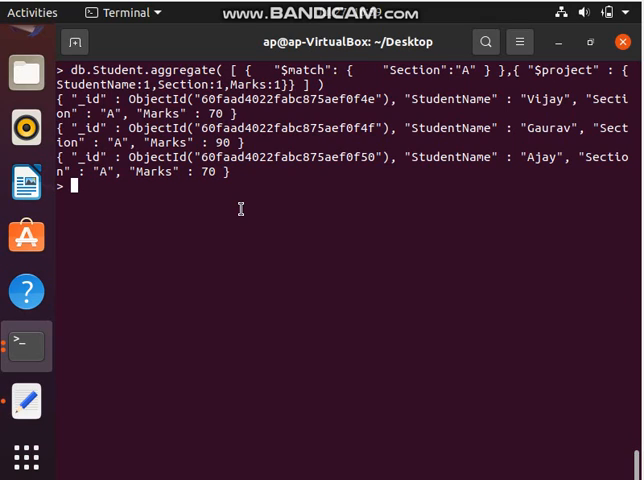
{"action": "mouse_move", "coordinate": [288, 140]}
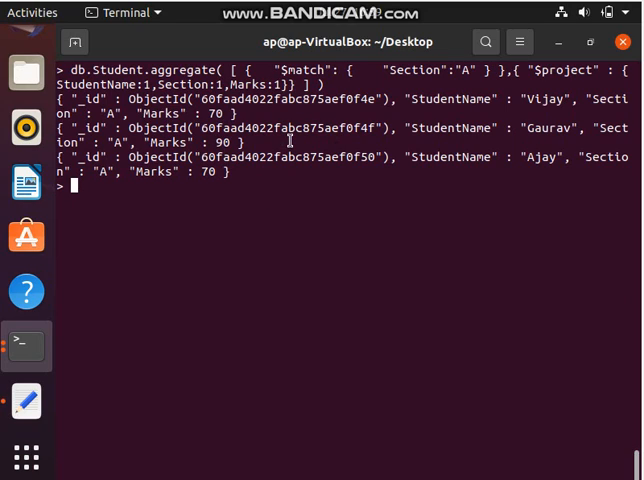